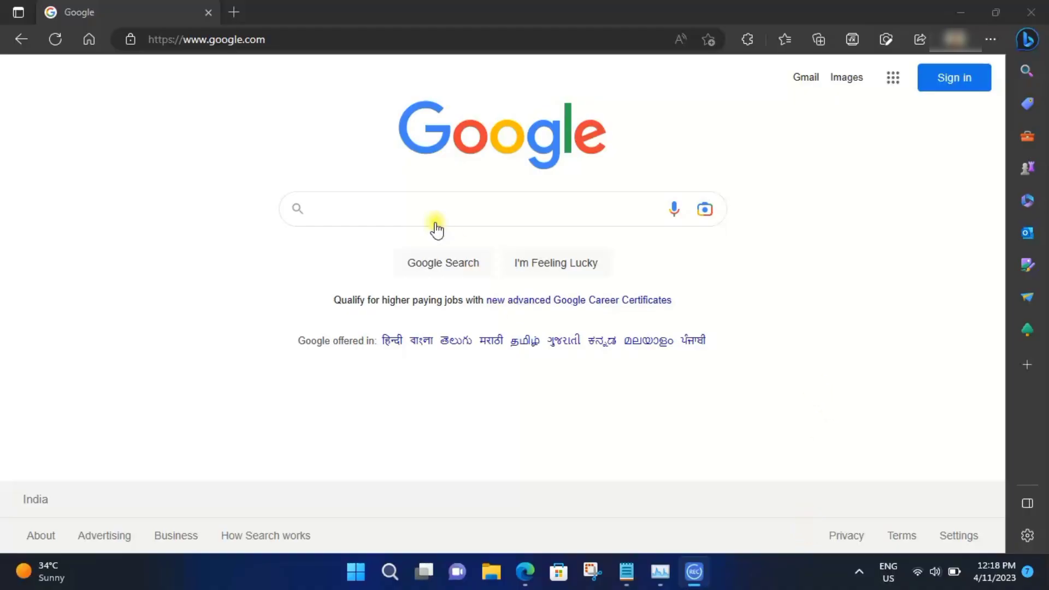
- Search Google for 'internet download manager' and go to internetdownloadmanager.com
{"action": "type", "text": "internet download manager"}
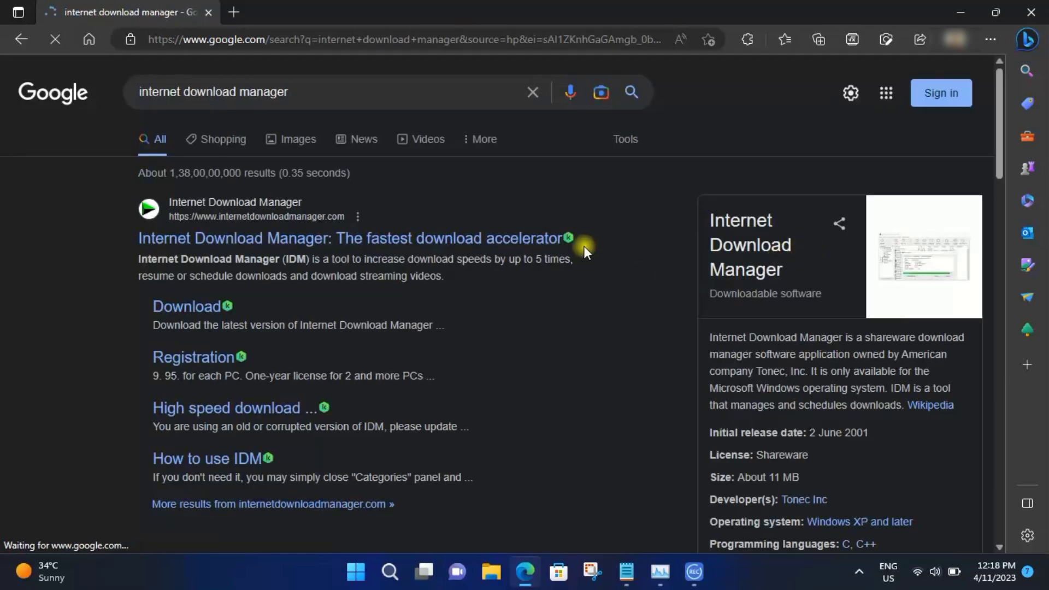
{"action": "left_click", "coordinate": [354, 238]}
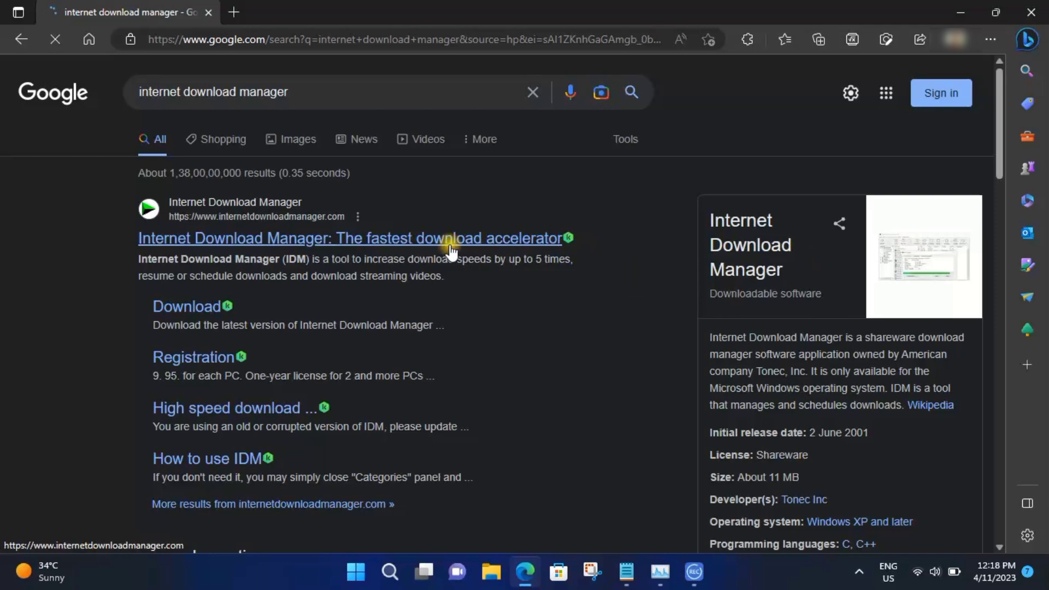
{"action": "left_click", "coordinate": [353, 237]}
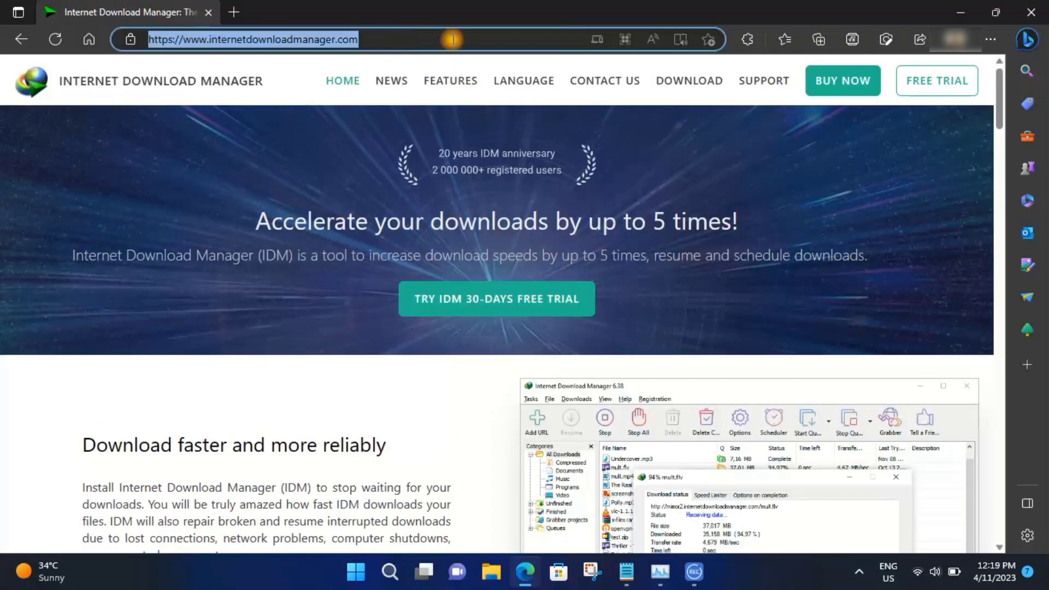
- Go to the BUY NOW registration page and reach the INR prices with Indian resellers note
{"action": "left_click", "coordinate": [842, 80]}
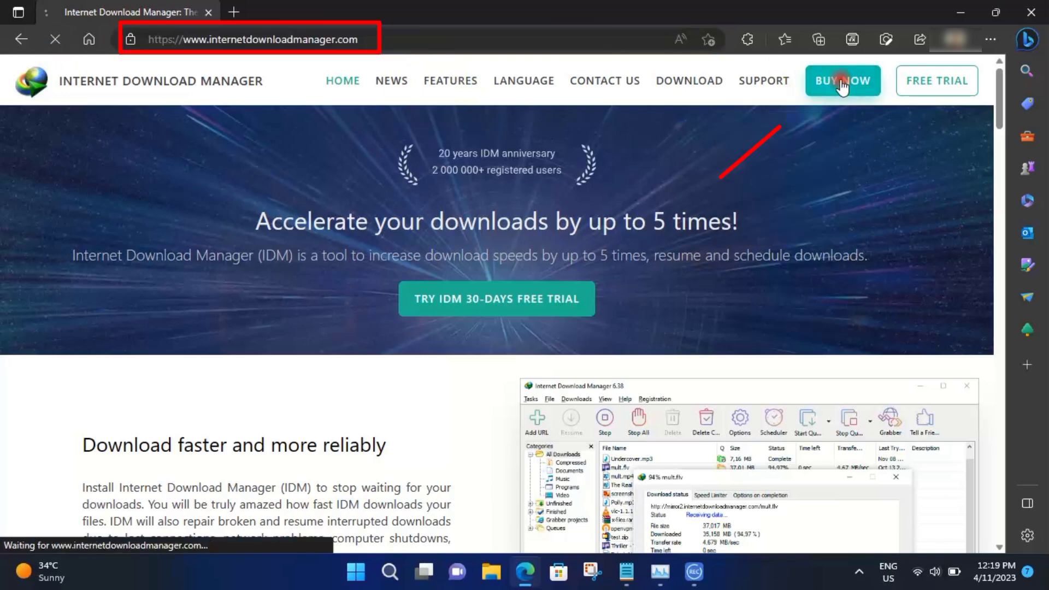
{"action": "left_click", "coordinate": [843, 79]}
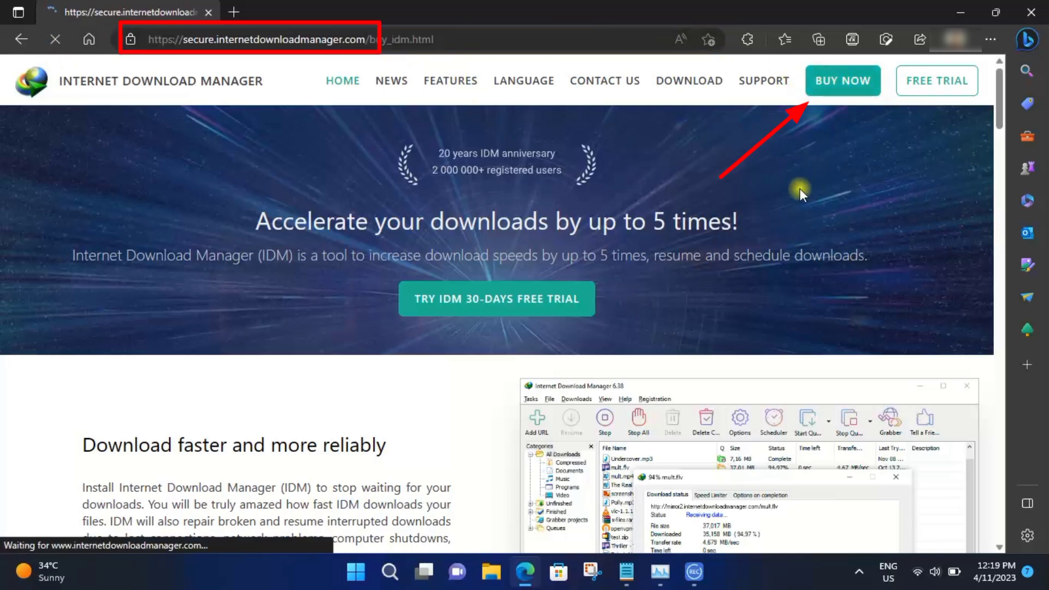
{"action": "left_click", "coordinate": [842, 79]}
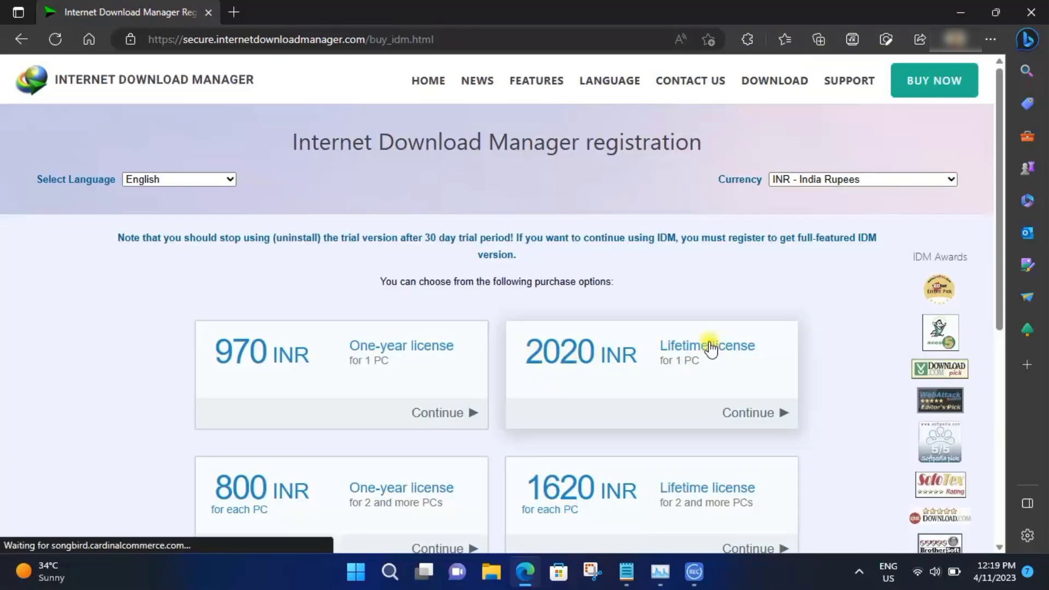
{"action": "scroll", "scroll_direction": "down", "scroll_amount": 3}
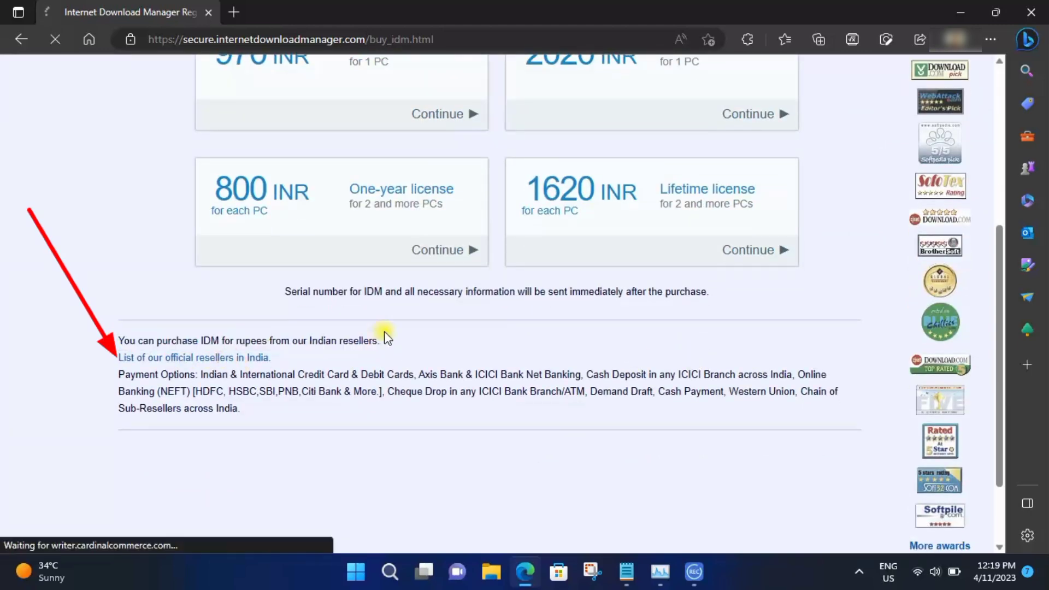
- From the official Indian resellers list, go to reseller 3's 247premiumcart.com IDM product page
{"action": "left_click", "coordinate": [193, 358]}
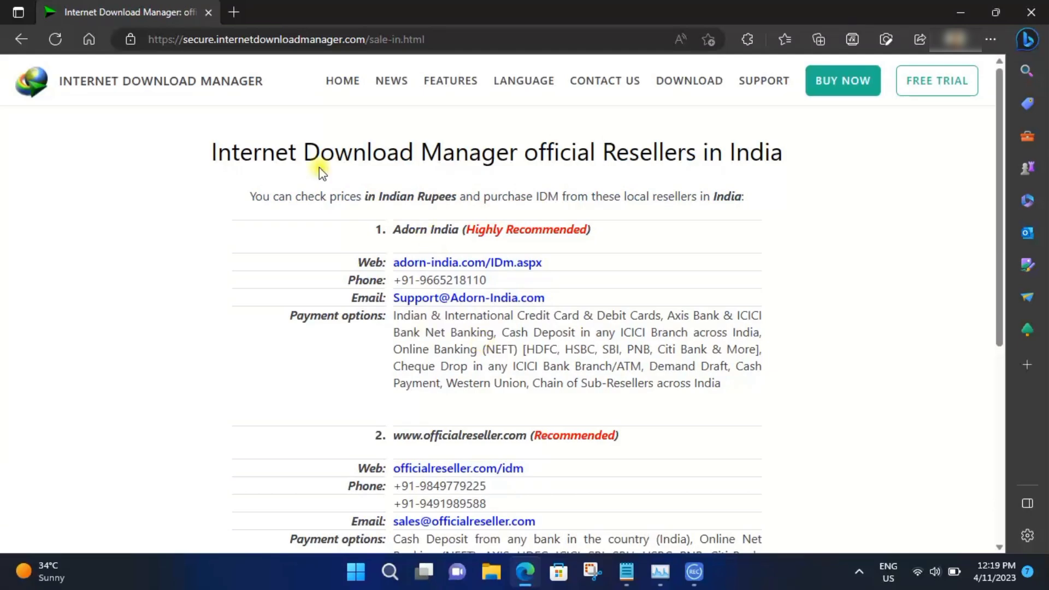
{"action": "left_click_drag", "start_coordinate": [320, 152], "coordinate": [781, 152]}
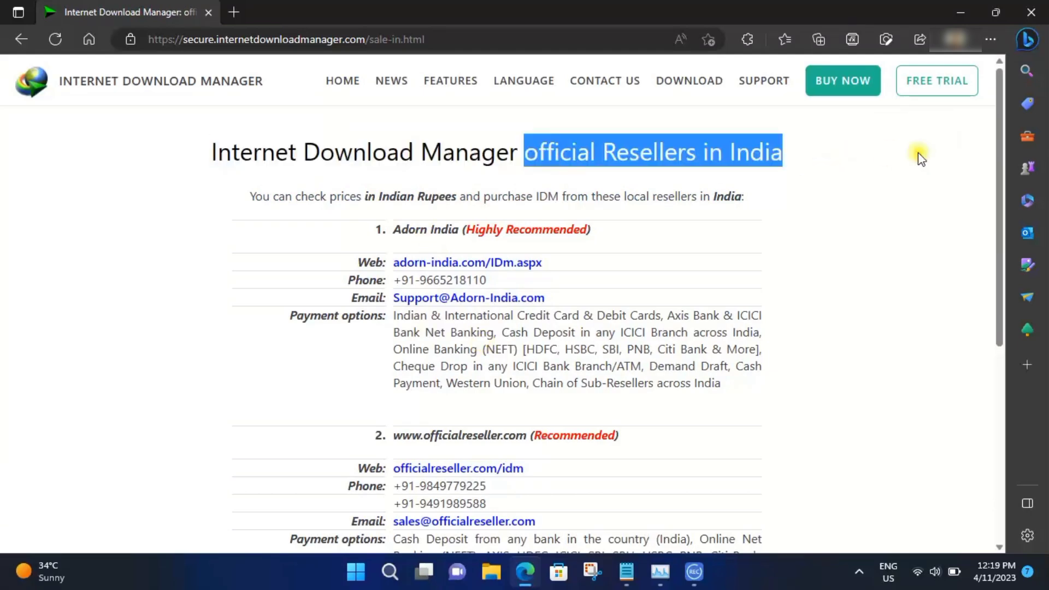
{"action": "scroll", "scroll_direction": "down", "scroll_amount": 3}
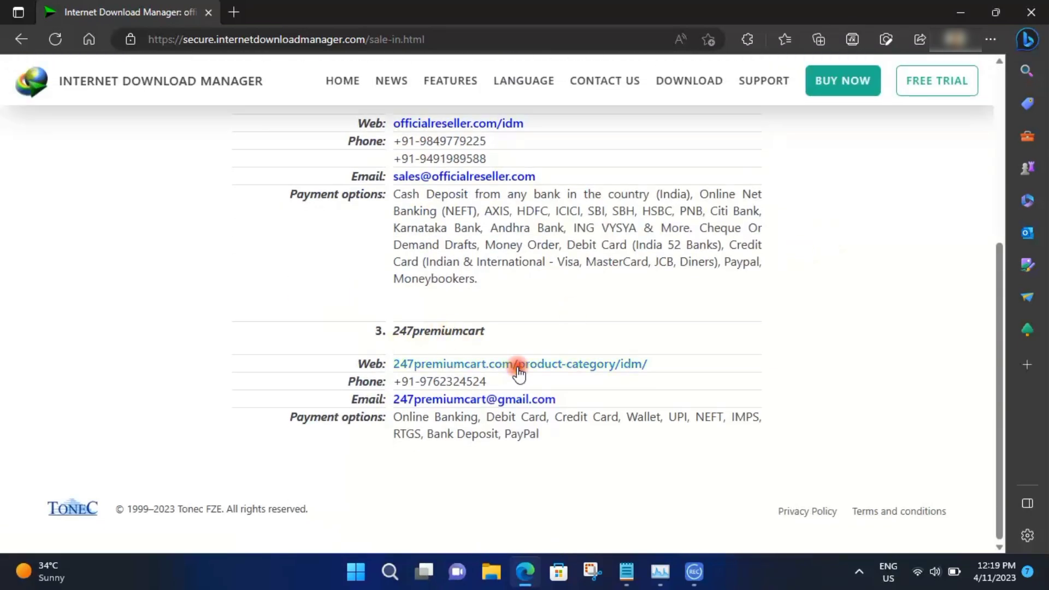
{"action": "left_click", "coordinate": [519, 363]}
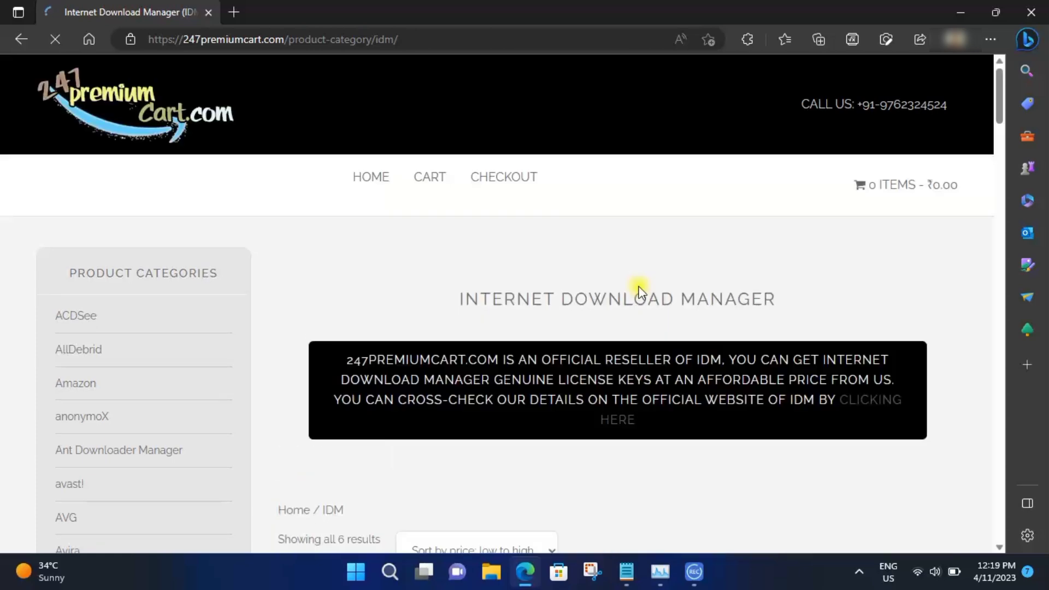
- Add the IDM 1 PC Lifetime License to the cart and view it at ₹1,890.00
{"action": "scroll", "scroll_direction": "down", "scroll_amount": 3}
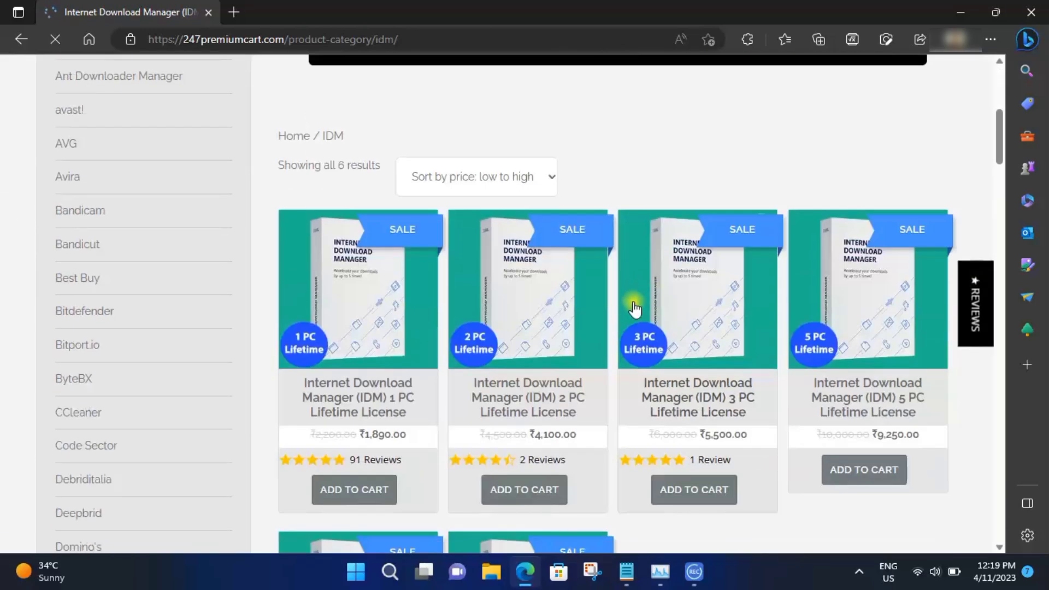
{"action": "scroll", "scroll_direction": "down", "scroll_amount": 3}
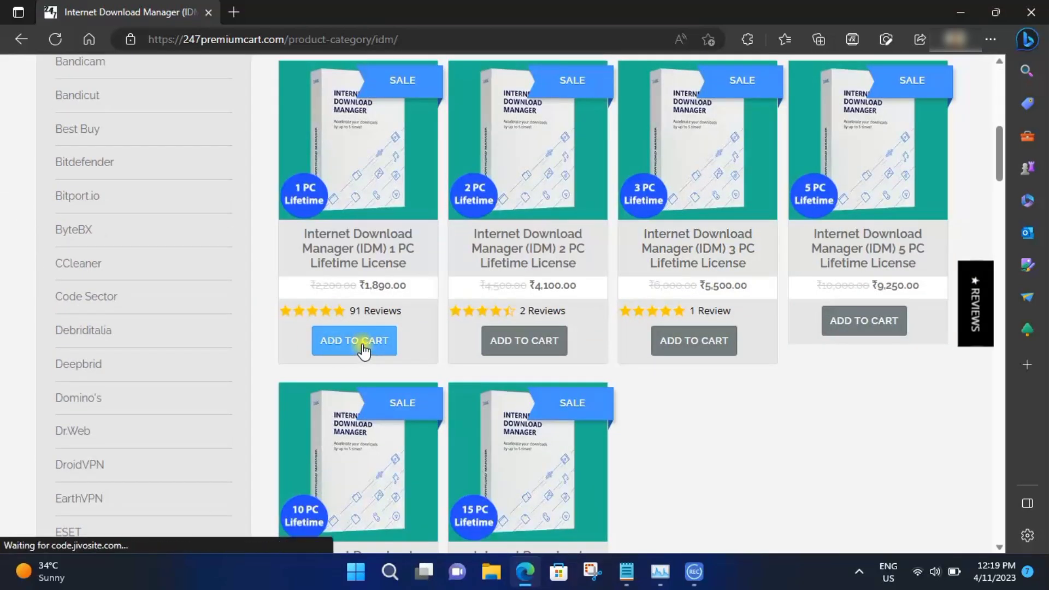
{"action": "left_click", "coordinate": [354, 341]}
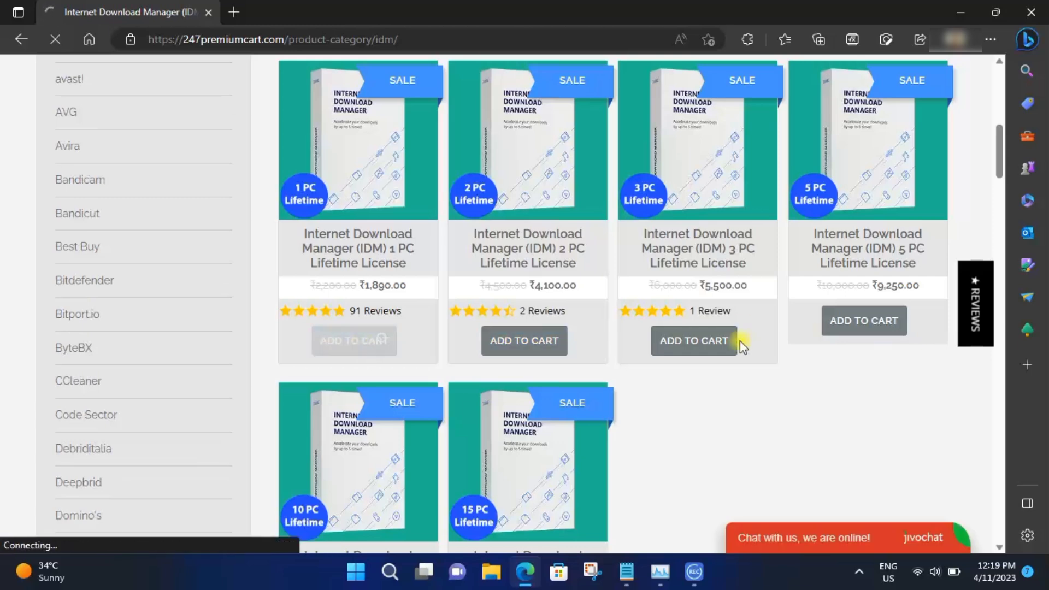
{"action": "left_click", "coordinate": [694, 340]}
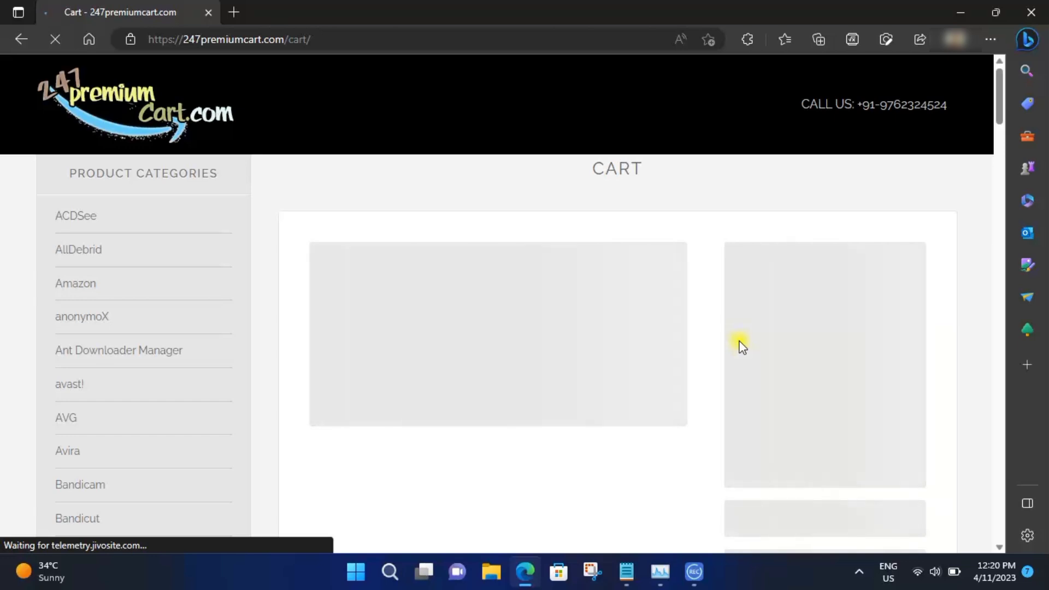
{"action": "scroll", "scroll_direction": "down", "scroll_amount": 3}
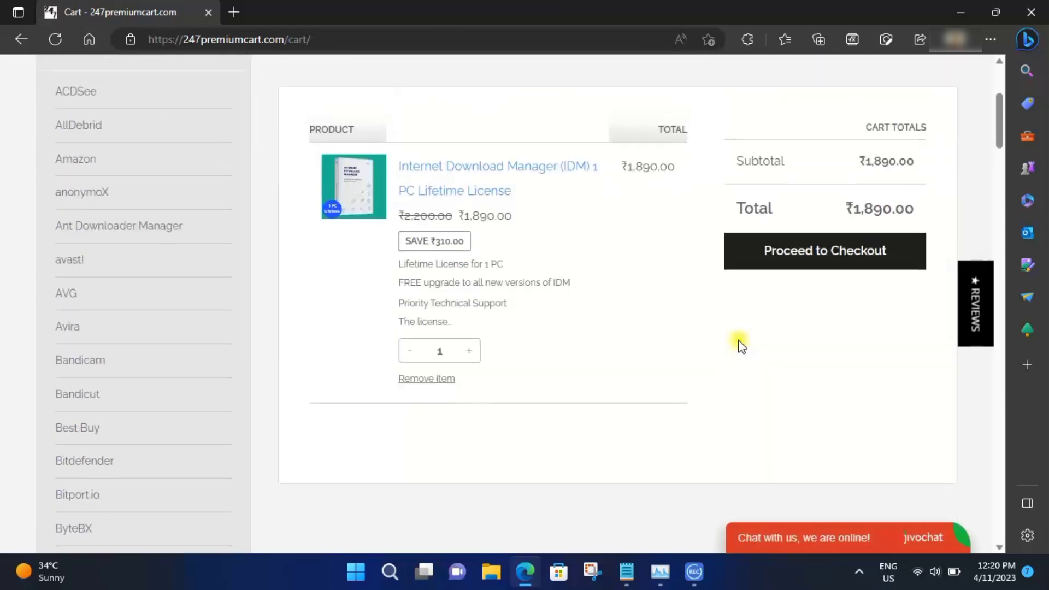
- Proceed to checkout with billing details, CCAvenue payment and accepted terms, then place the order
{"action": "left_click", "coordinate": [824, 252]}
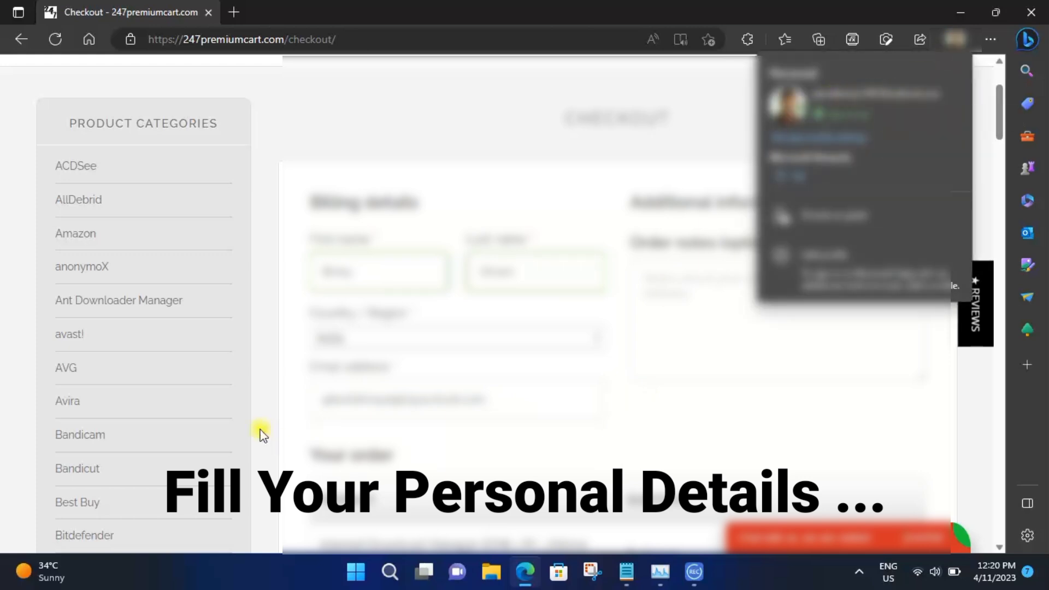
{"action": "scroll", "scroll_direction": "down", "scroll_amount": 3}
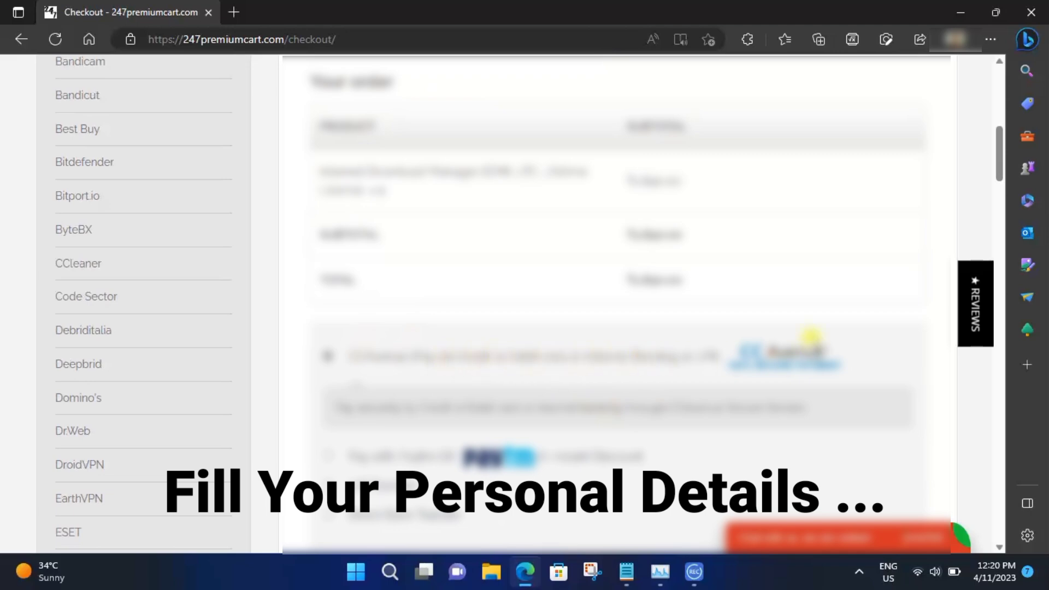
{"action": "scroll", "scroll_direction": "down", "scroll_amount": 3}
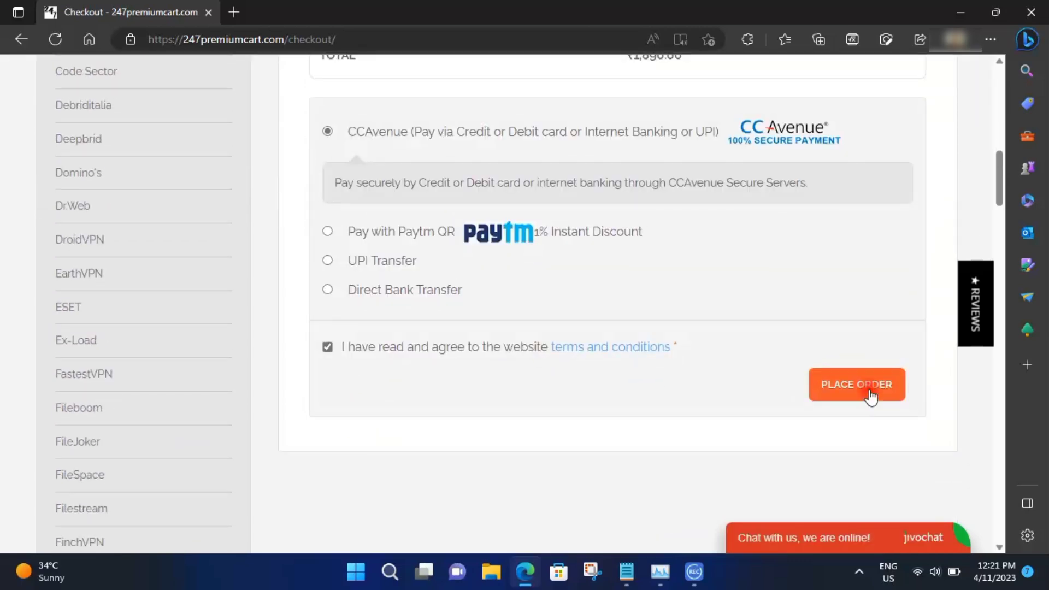
{"action": "left_click", "coordinate": [855, 384]}
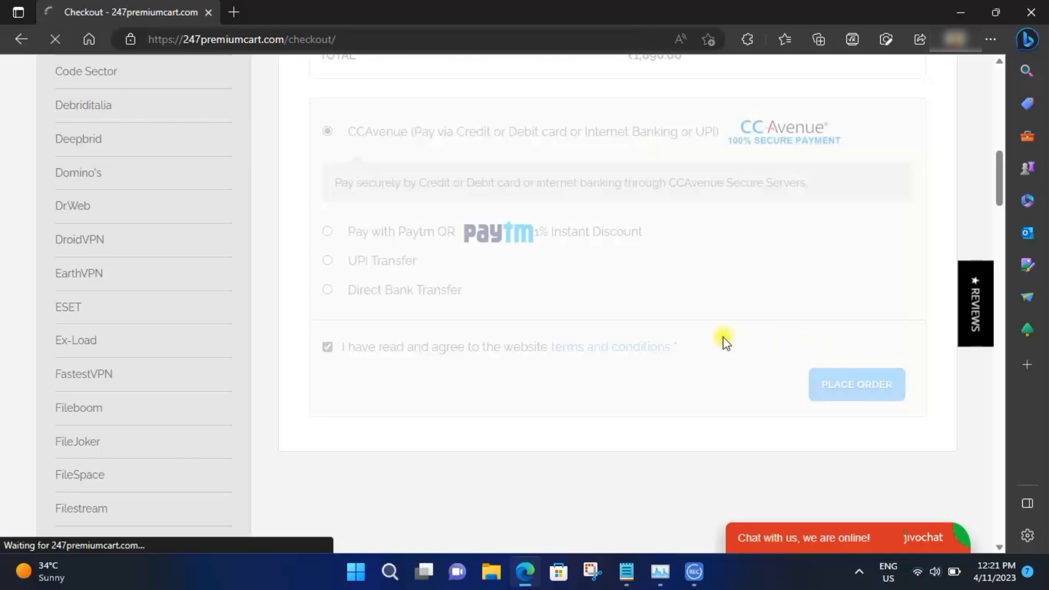
- Choose Visa Debit Card under Debit Cards, enter card details and make the INR 1890.00 payment
{"action": "left_click", "coordinate": [855, 383]}
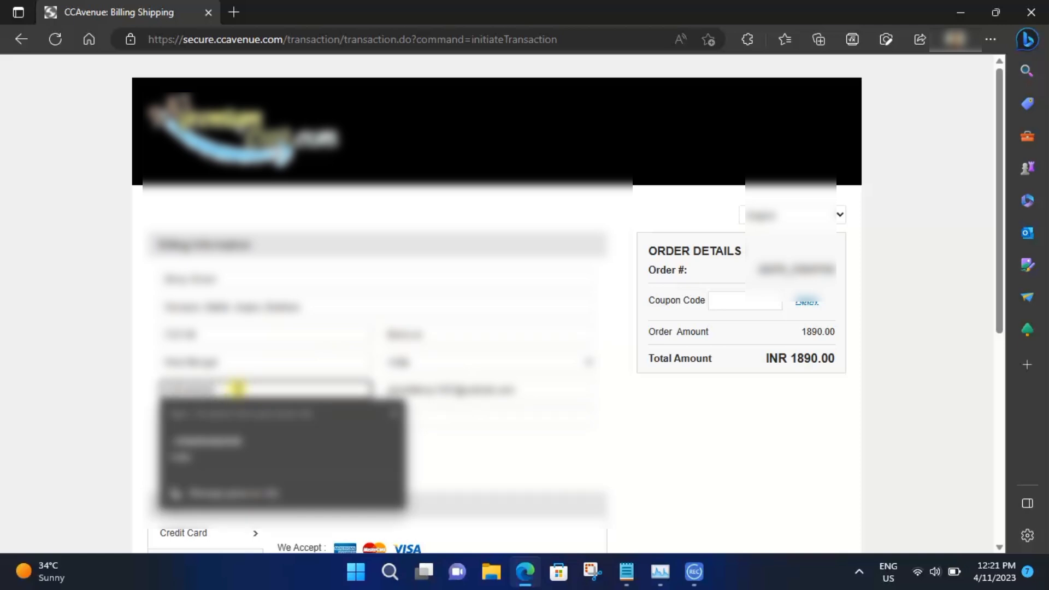
{"action": "scroll", "scroll_direction": "down", "scroll_amount": 3}
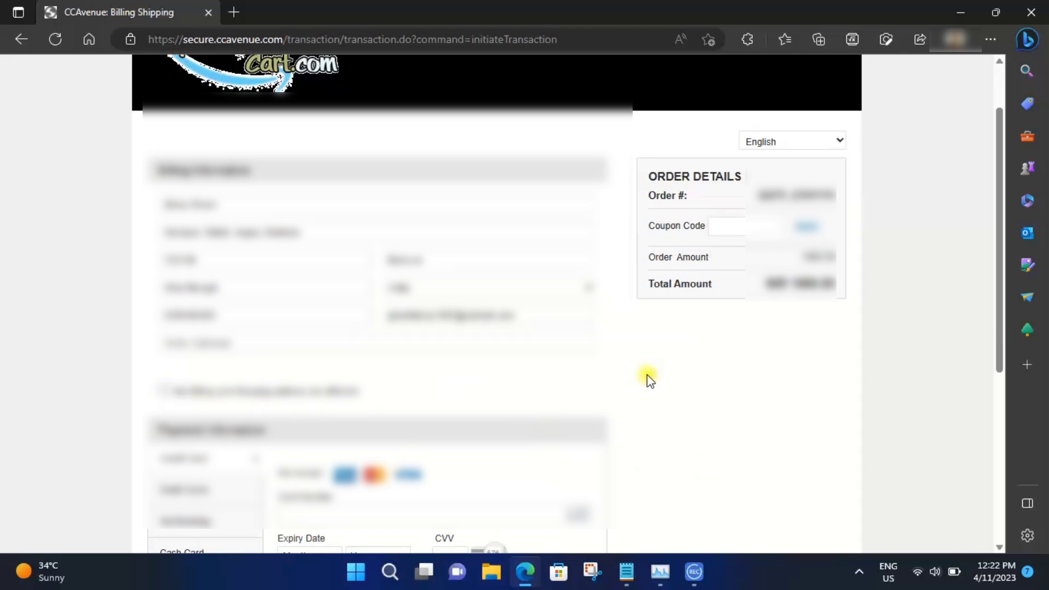
{"action": "scroll", "scroll_direction": "down", "scroll_amount": 3}
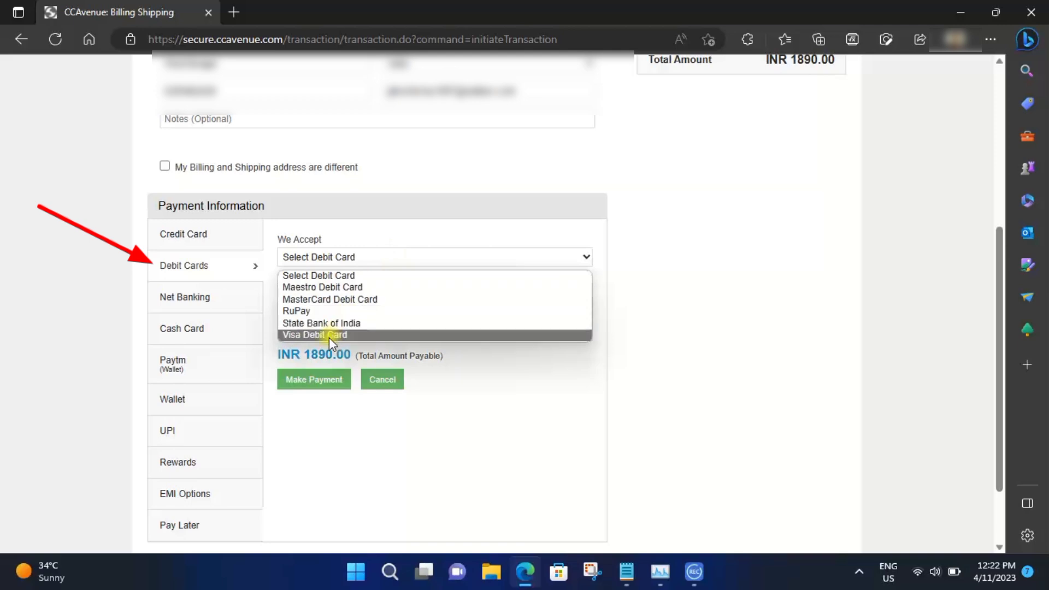
{"action": "mouse_move", "coordinate": [314, 311]}
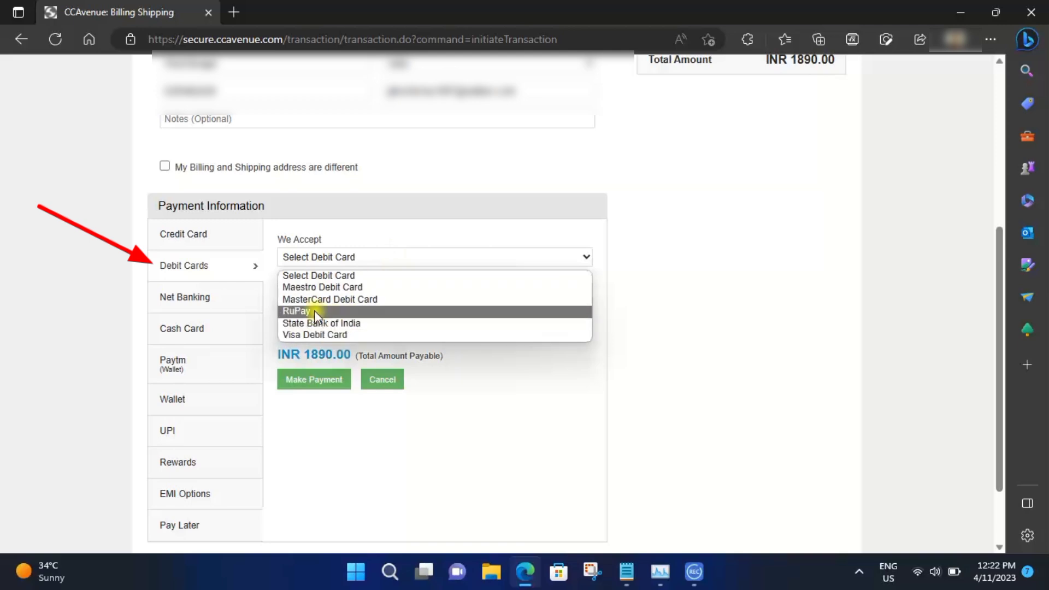
{"action": "left_click", "coordinate": [315, 334]}
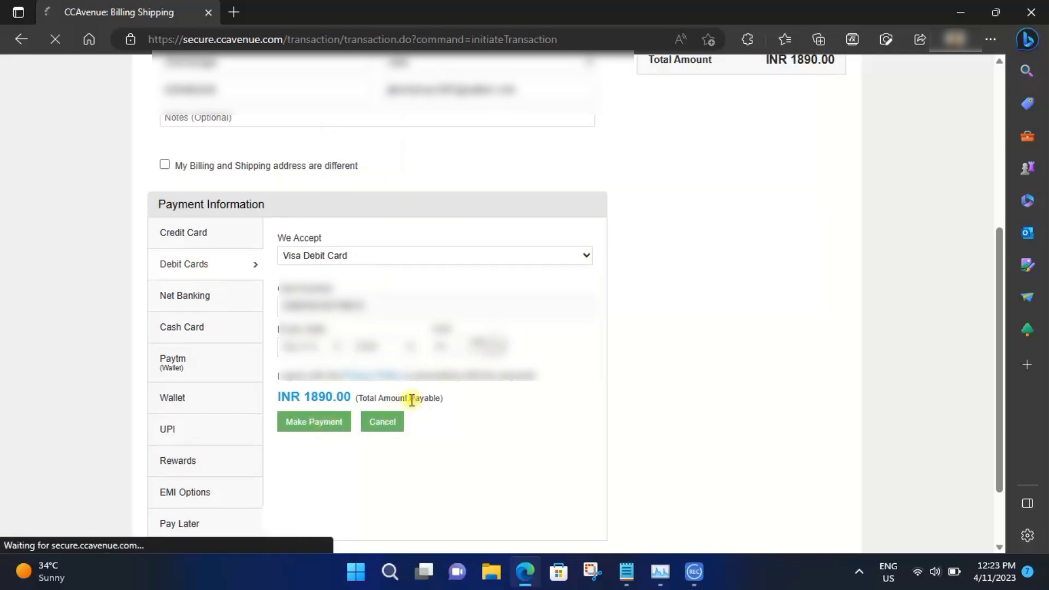
{"action": "left_click", "coordinate": [314, 422]}
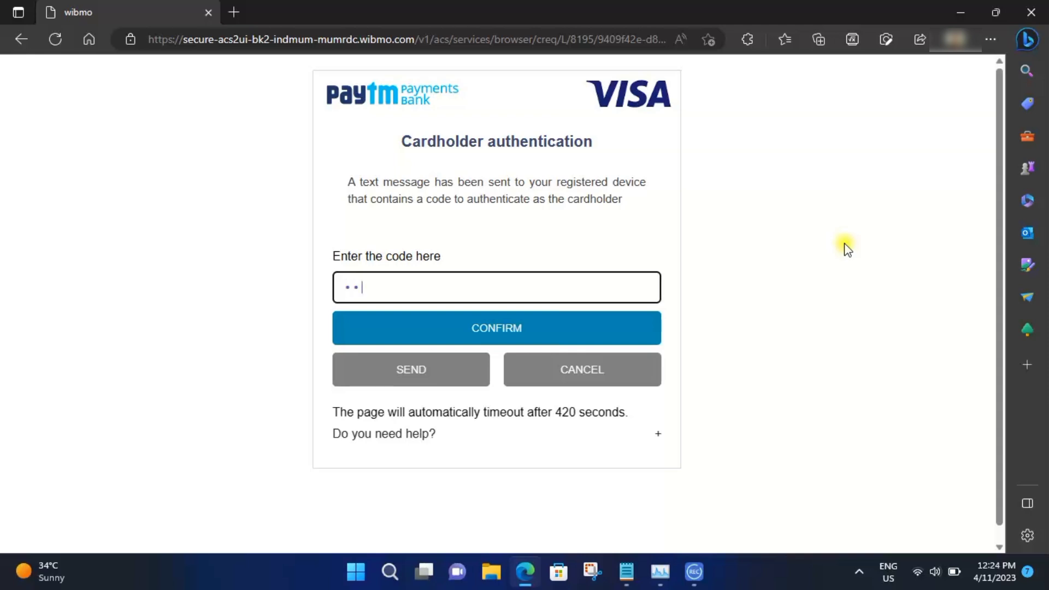
- Confirm the cardholder authentication OTP, returning to 247premiumcart with order 22270 received
{"action": "left_click", "coordinate": [496, 328]}
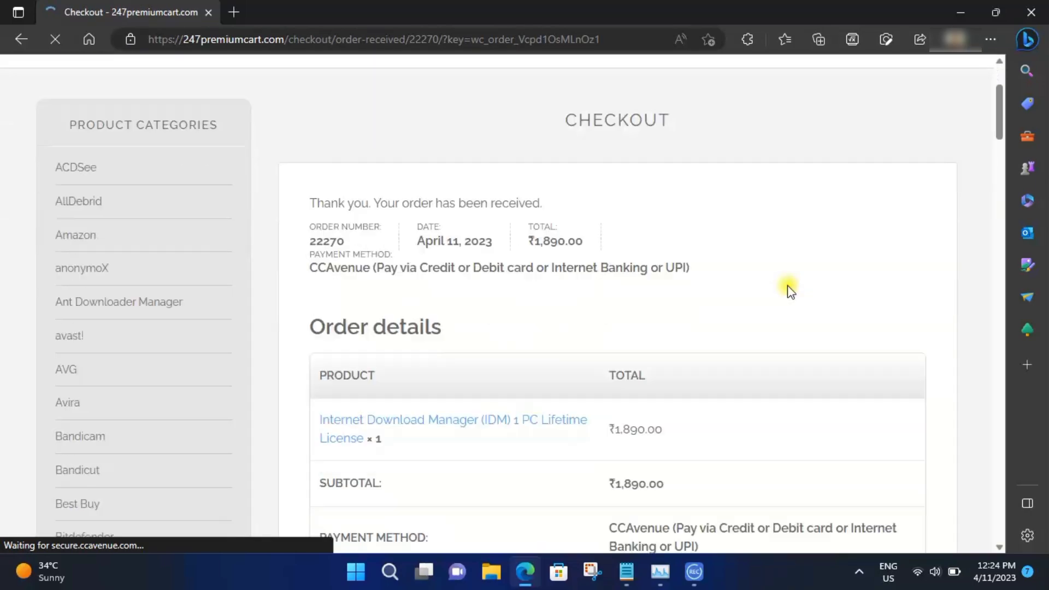
{"action": "scroll", "scroll_direction": "down", "scroll_amount": 3}
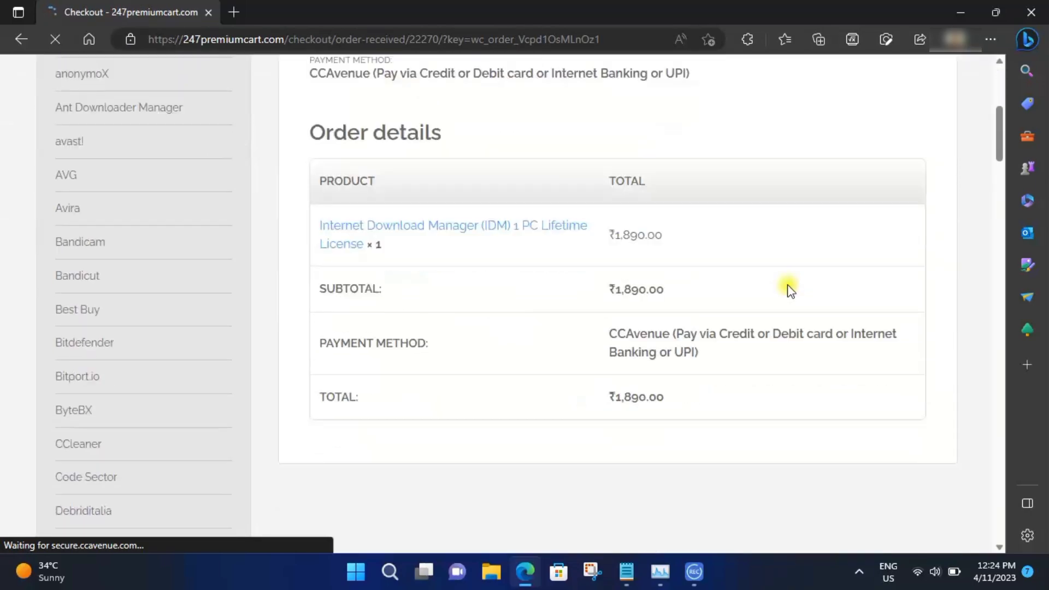
{"action": "scroll", "scroll_direction": "down", "scroll_amount": 3}
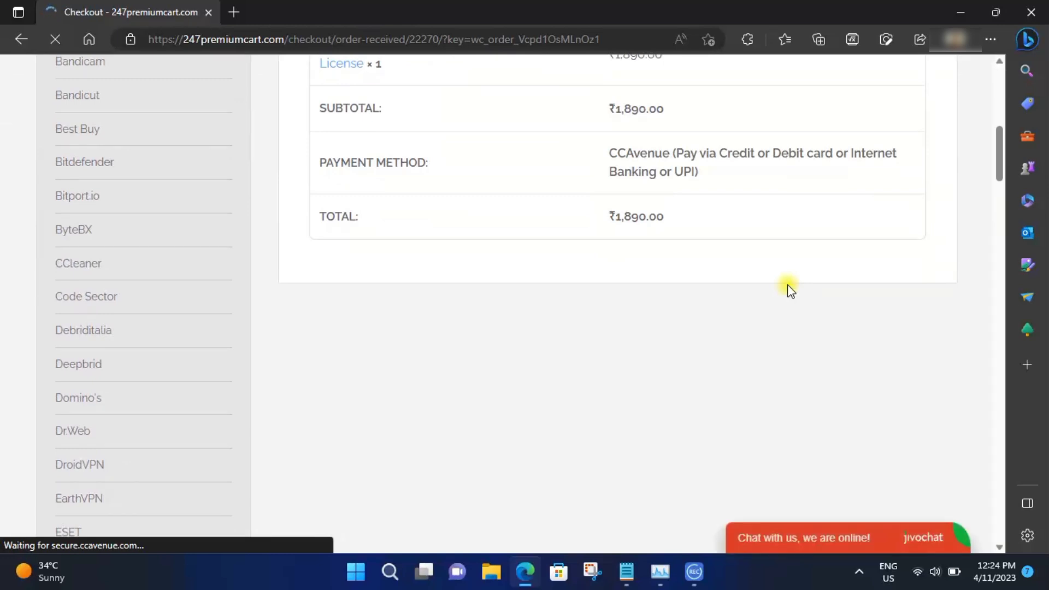
{"action": "scroll", "scroll_direction": "down", "scroll_amount": 3}
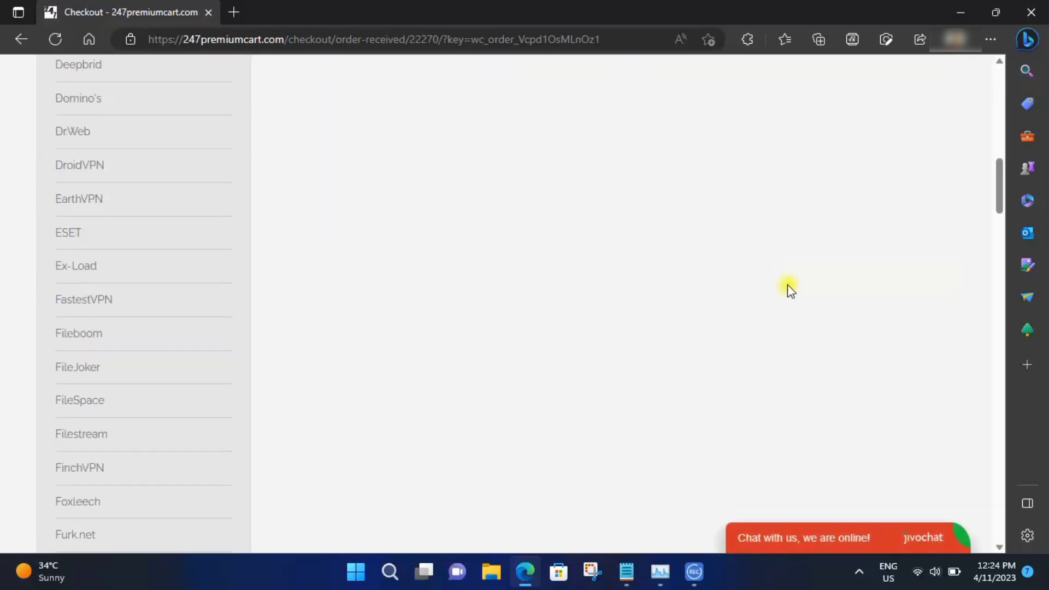
{"action": "scroll", "scroll_direction": "down", "scroll_amount": 3}
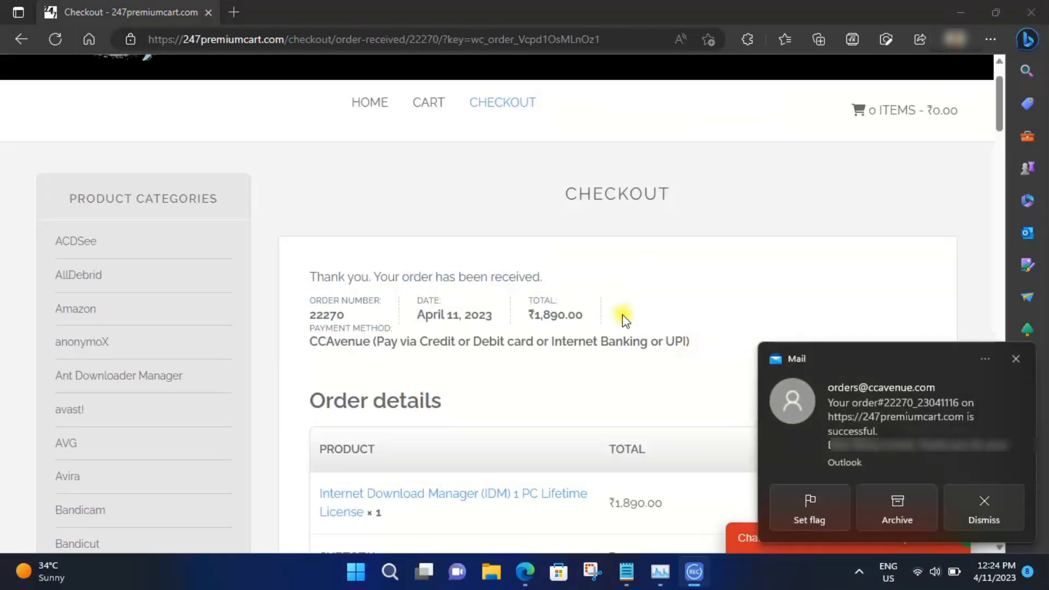
{"action": "scroll", "scroll_direction": "down", "scroll_amount": 3}
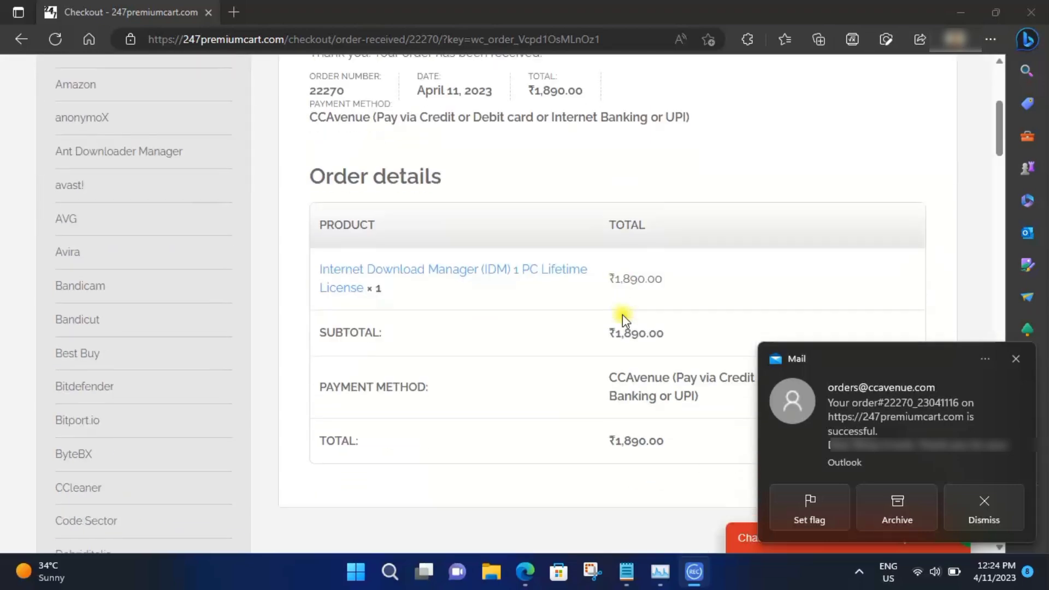
{"action": "scroll", "scroll_direction": "down", "scroll_amount": 3}
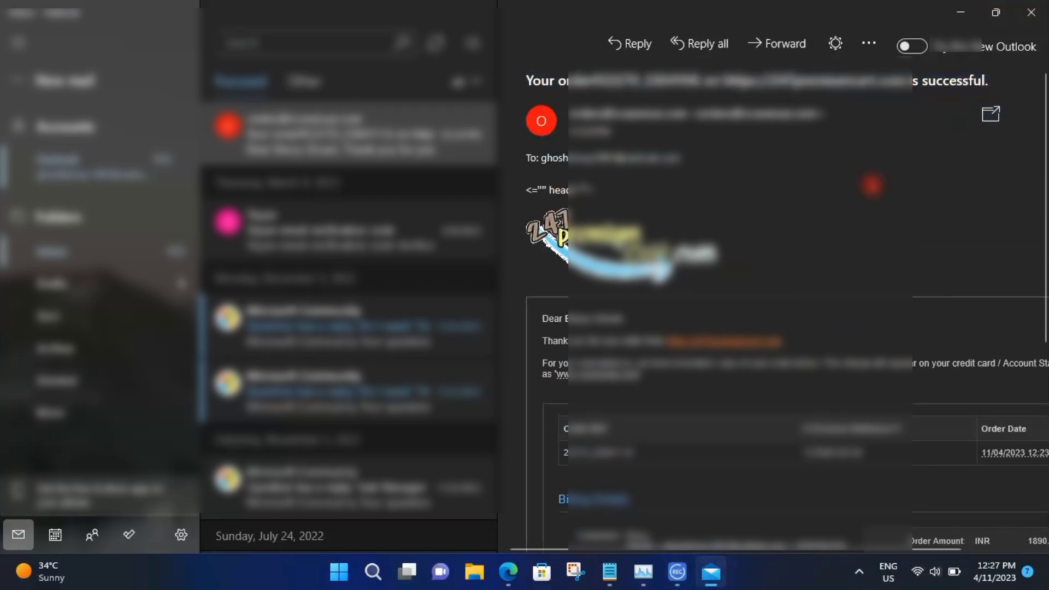
- Scroll through the CCAvenue order 22270 success email down to the license delivery email
{"action": "scroll", "scroll_direction": "down", "scroll_amount": 3}
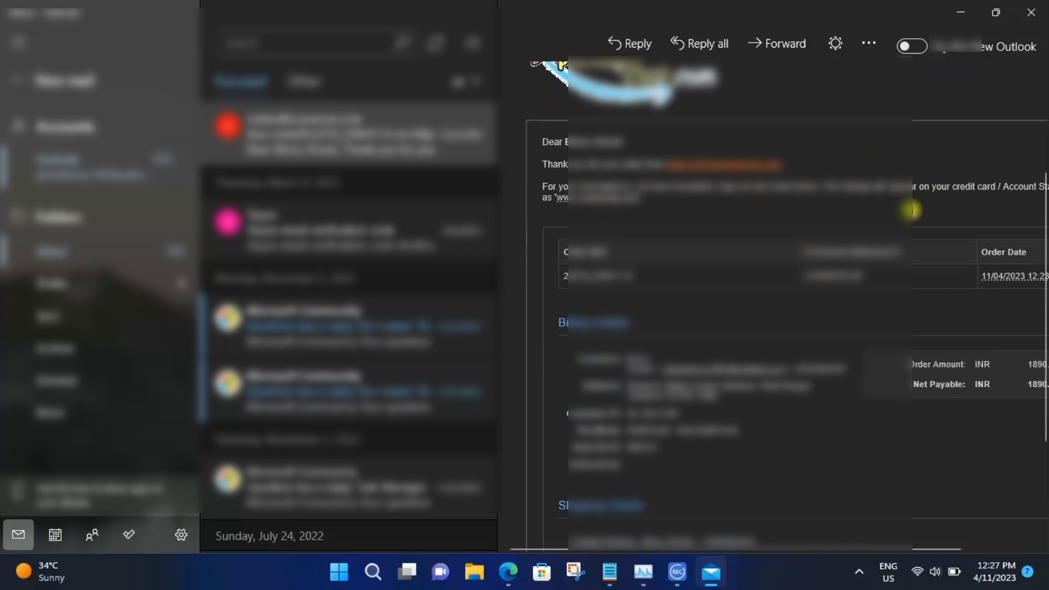
{"action": "scroll", "scroll_direction": "down", "scroll_amount": 3}
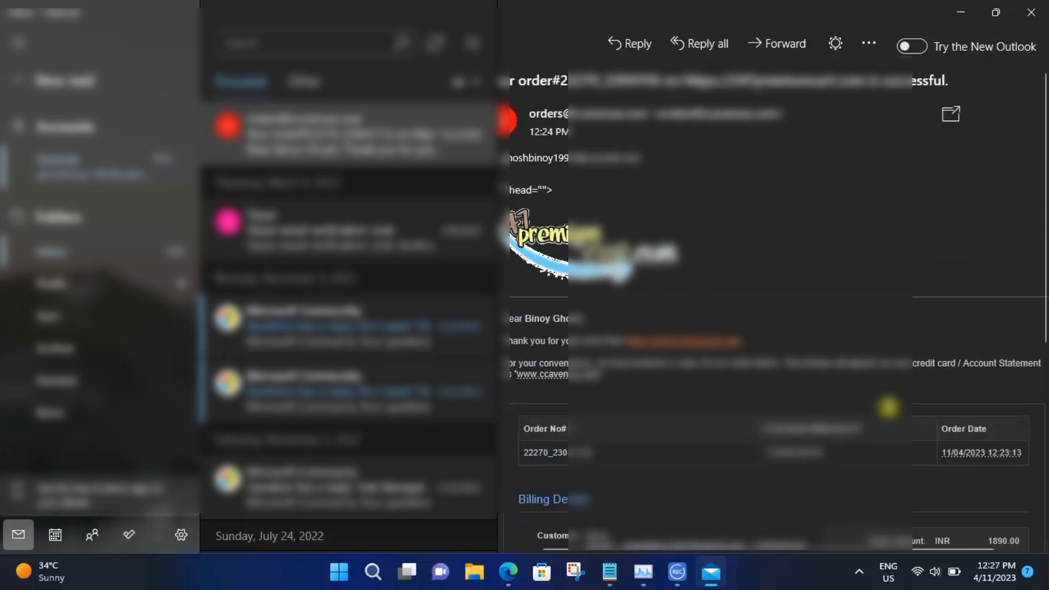
{"action": "scroll", "scroll_direction": "down", "scroll_amount": 3}
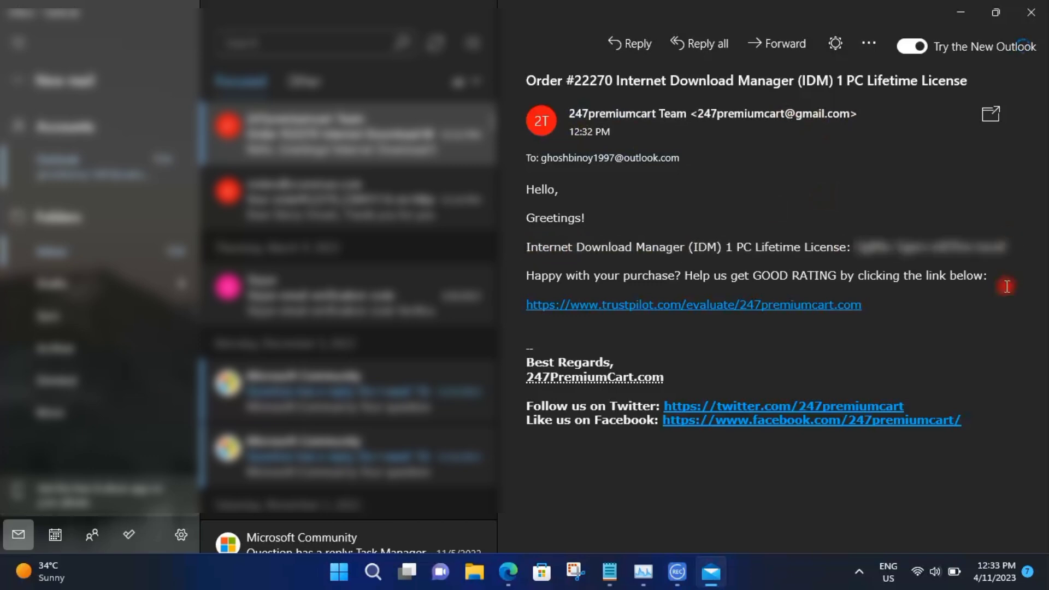
{"action": "mouse_move", "coordinate": [545, 552]}
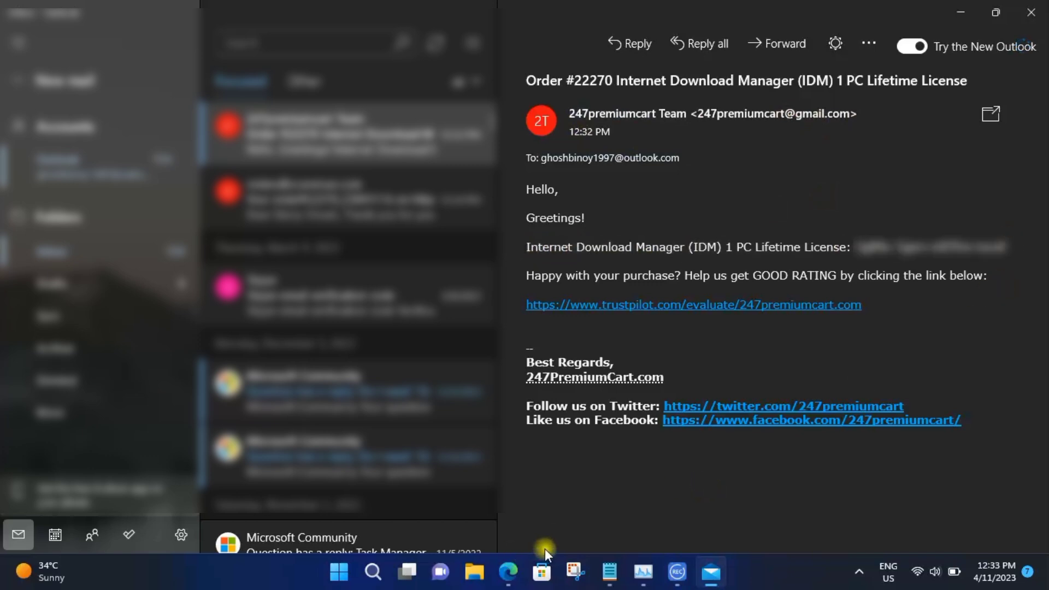